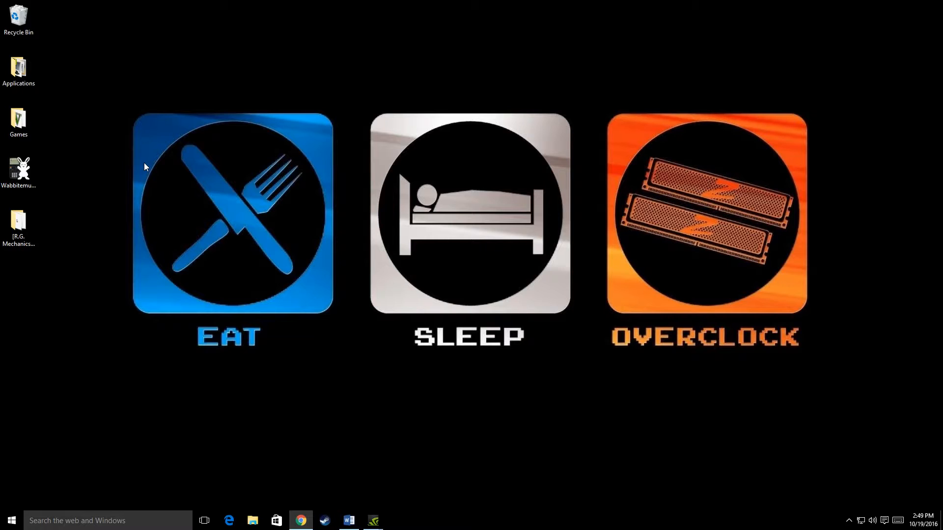
{"action": "mouse_move", "coordinate": [292, 492]}
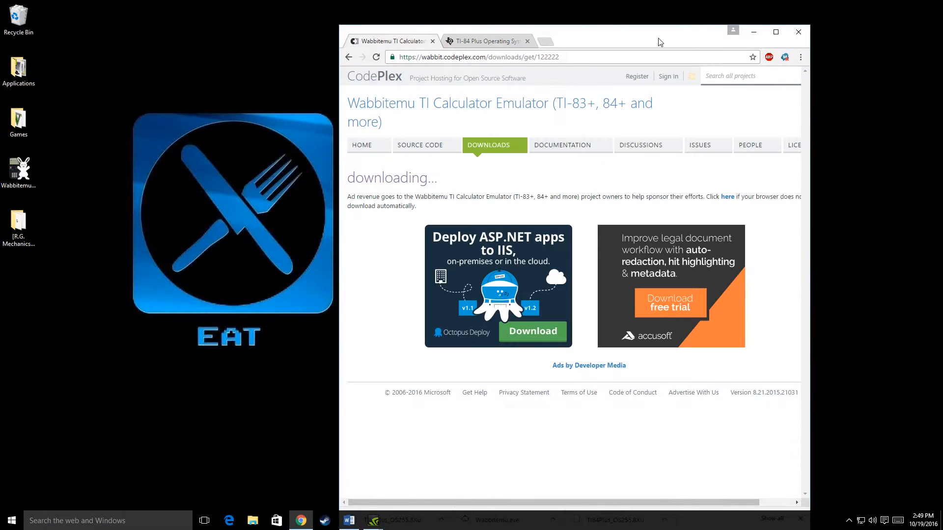
Maximize Chrome and run the downloaded Wabbitemu.exe from the downloads bar
{"action": "left_click", "coordinate": [775, 32]}
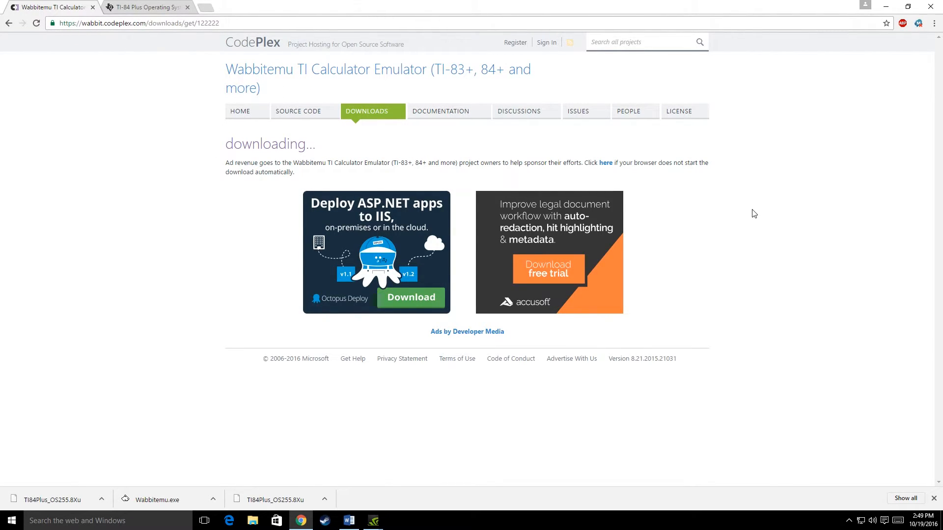
{"action": "left_click", "coordinate": [142, 7]}
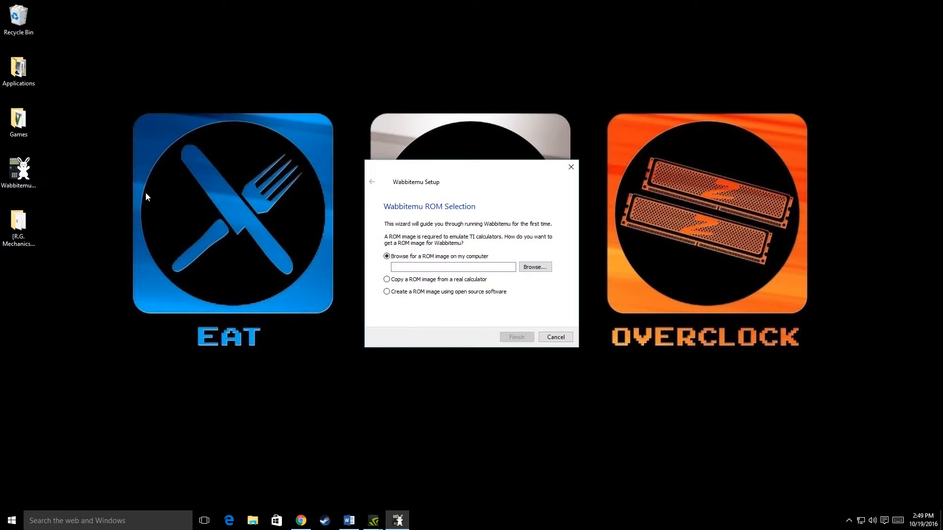
Choose an open-source ROM for a TI-84 Plus, with the OS supplied from a local file
{"action": "left_click", "coordinate": [386, 292]}
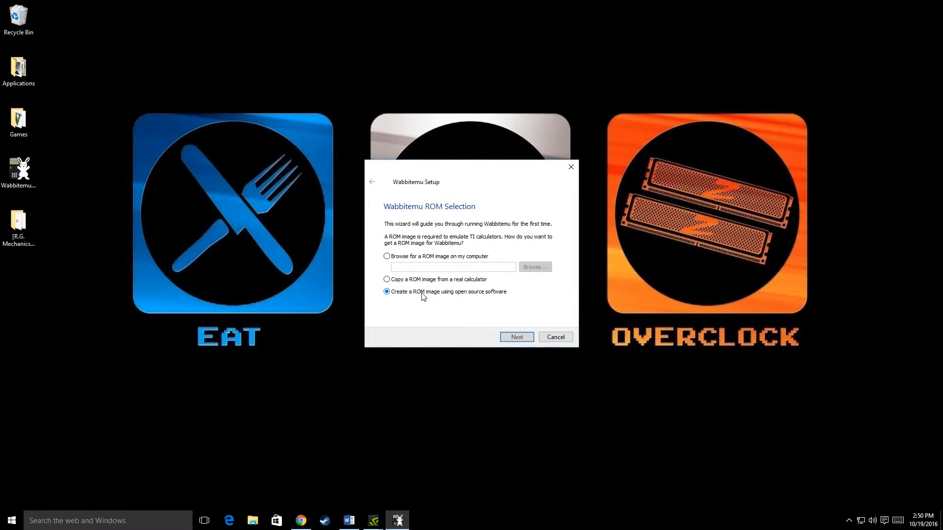
{"action": "left_click", "coordinate": [516, 337]}
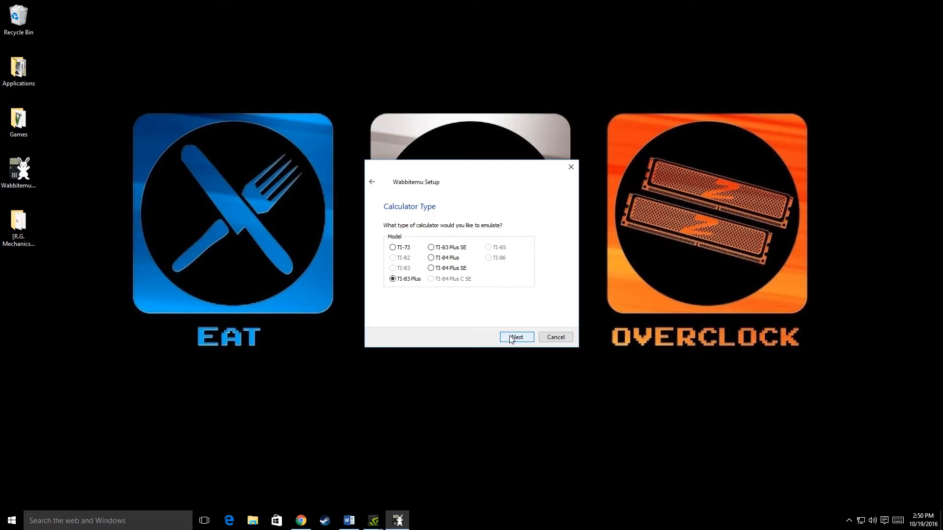
{"action": "mouse_move", "coordinate": [481, 322]}
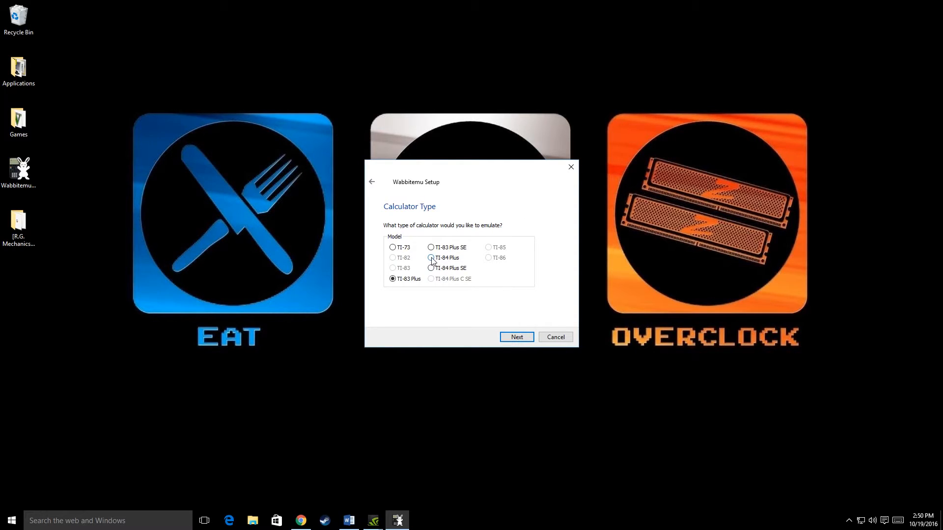
{"action": "left_click", "coordinate": [430, 258]}
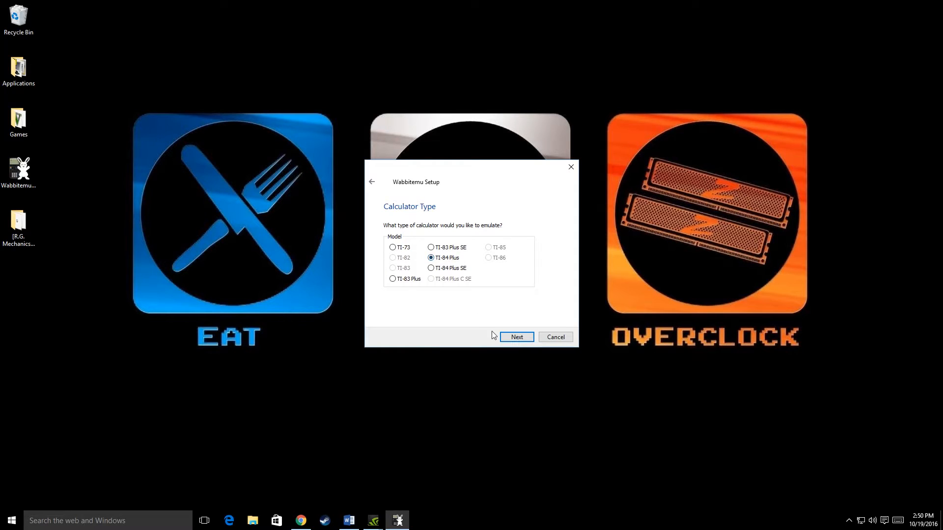
{"action": "mouse_move", "coordinate": [515, 343]}
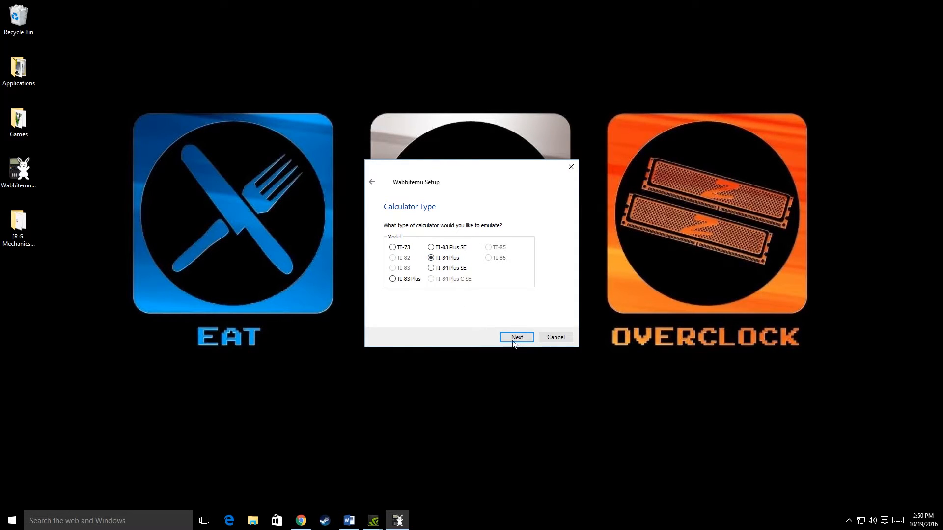
{"action": "left_click", "coordinate": [517, 337]}
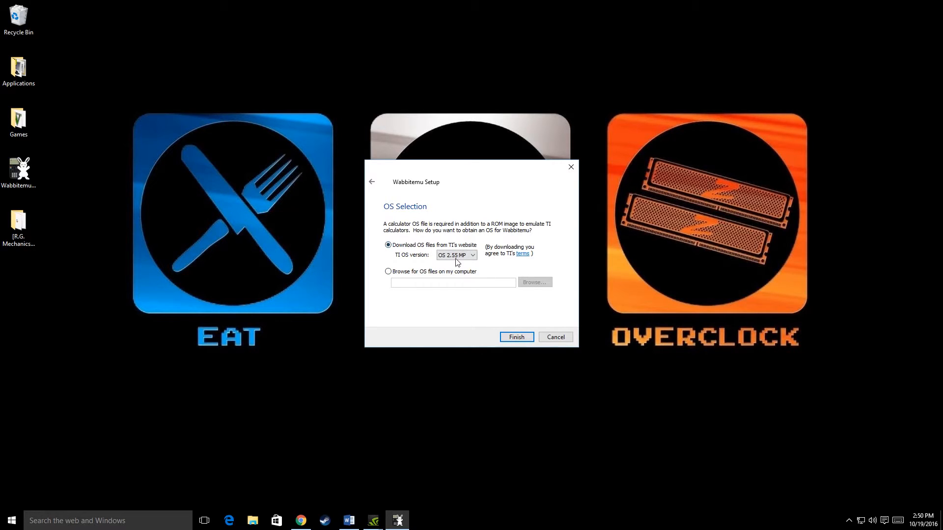
{"action": "left_click", "coordinate": [388, 271]}
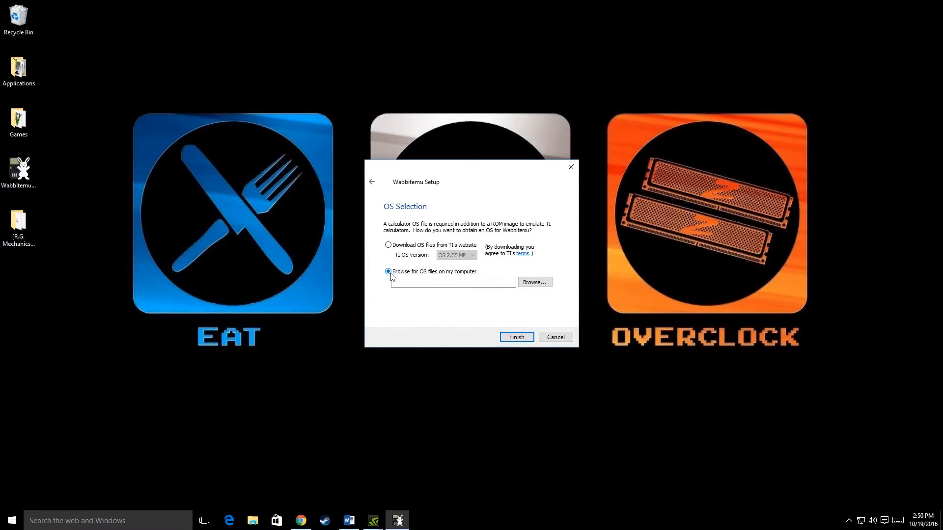
Browse to Downloads and load TI84Plus_OS255.8Xu as the calculator OS
{"action": "left_click", "coordinate": [535, 282]}
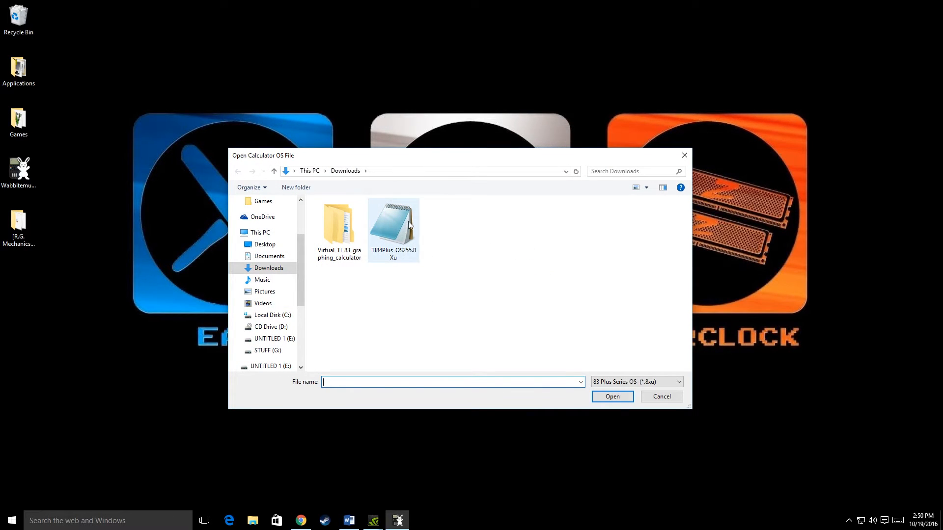
{"action": "mouse_move", "coordinate": [384, 227]}
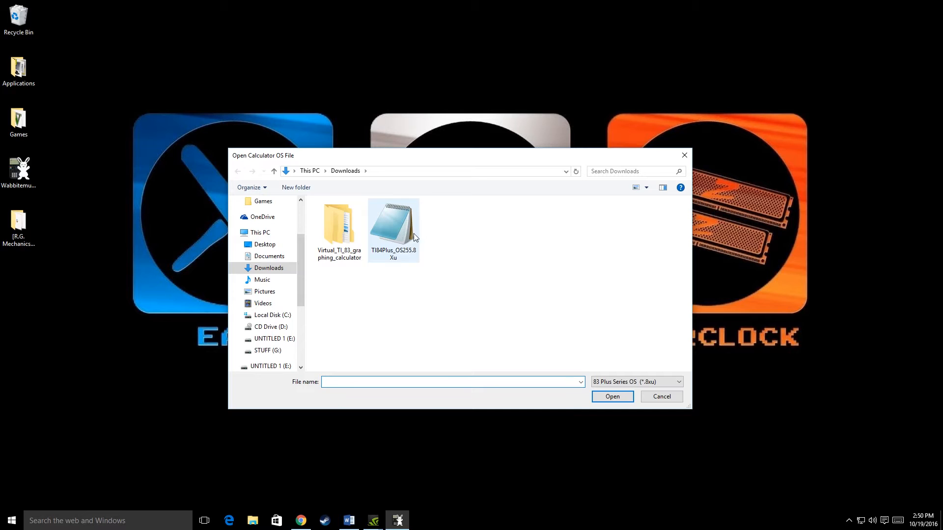
{"action": "left_click", "coordinate": [393, 226]}
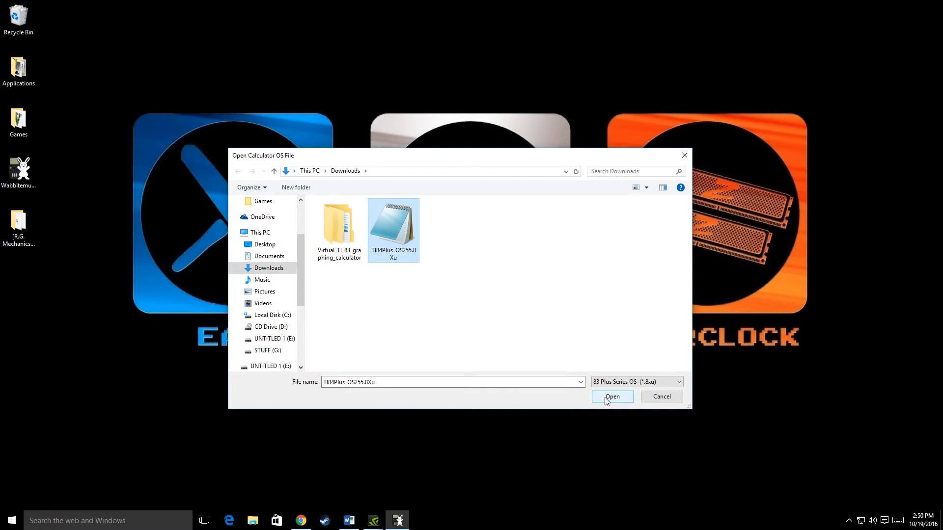
{"action": "left_click", "coordinate": [612, 396]}
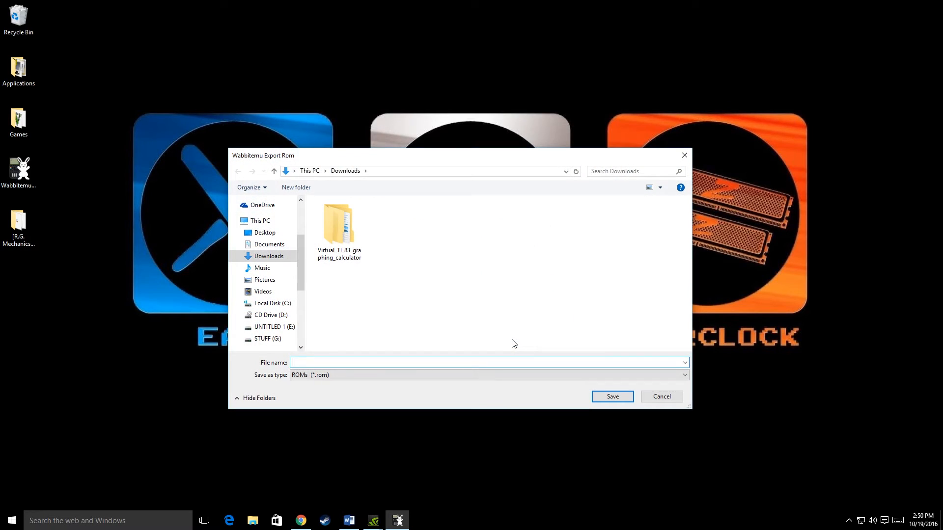
{"action": "mouse_move", "coordinate": [400, 318]}
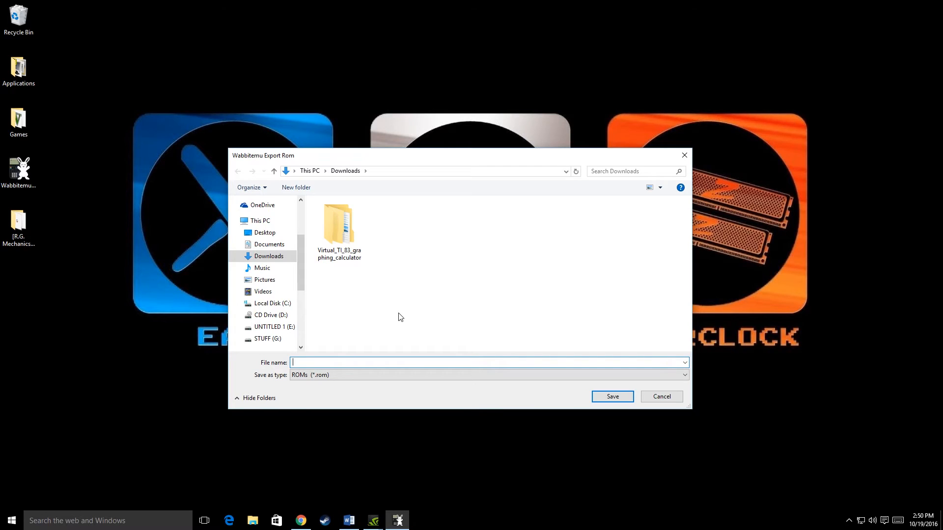
Save the new ROM file as 'ti' in the Export Rom dialog
{"action": "type", "text": "ti"}
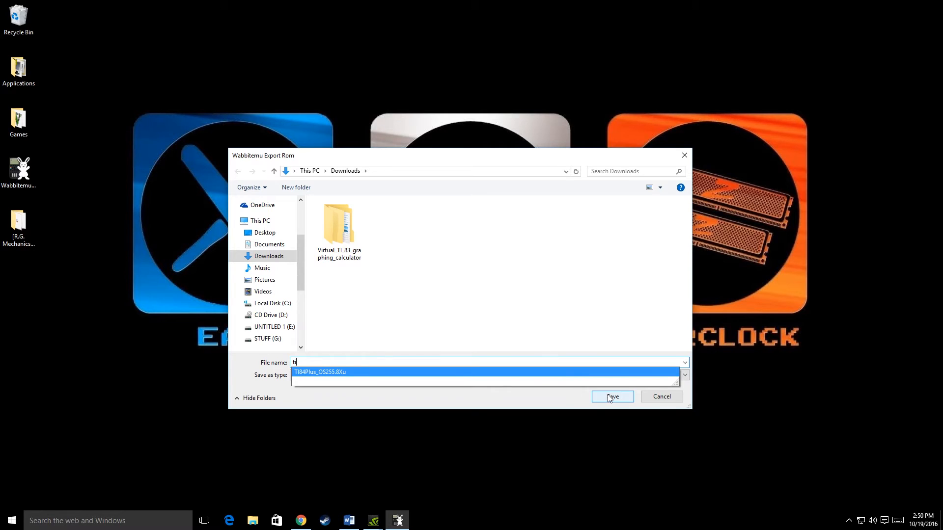
{"action": "left_click", "coordinate": [612, 397]}
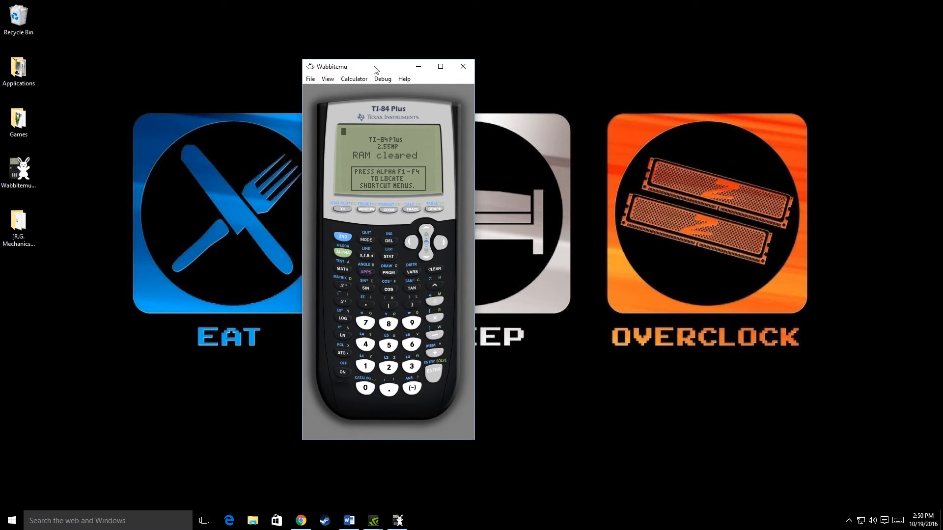
{"action": "mouse_move", "coordinate": [498, 41]}
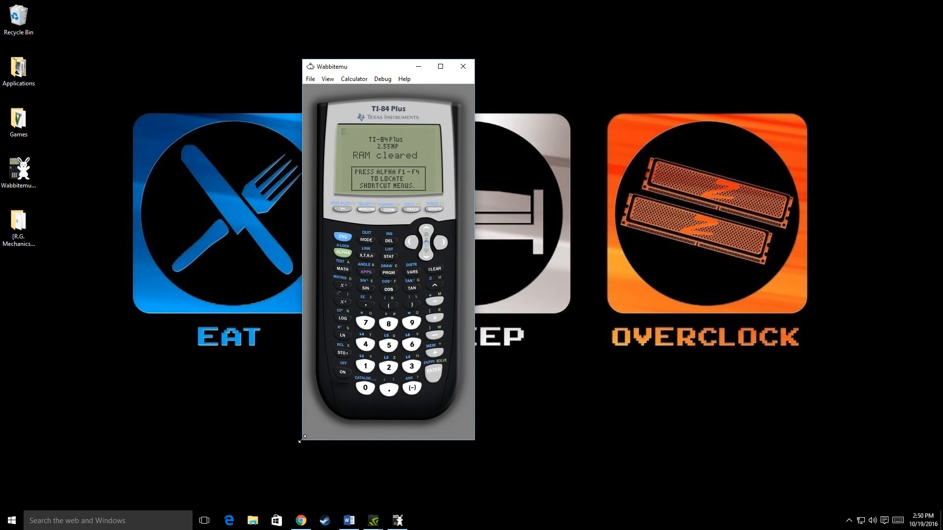
{"action": "mouse_move", "coordinate": [547, 390]}
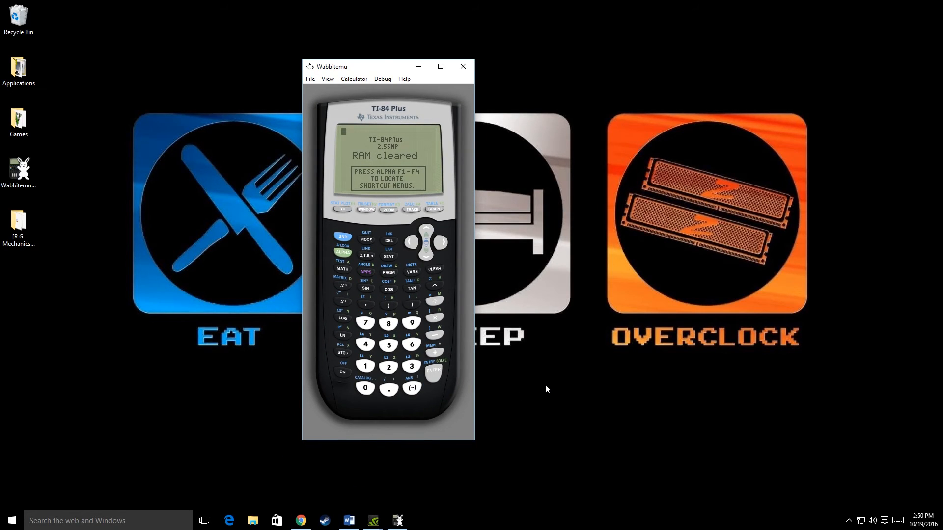